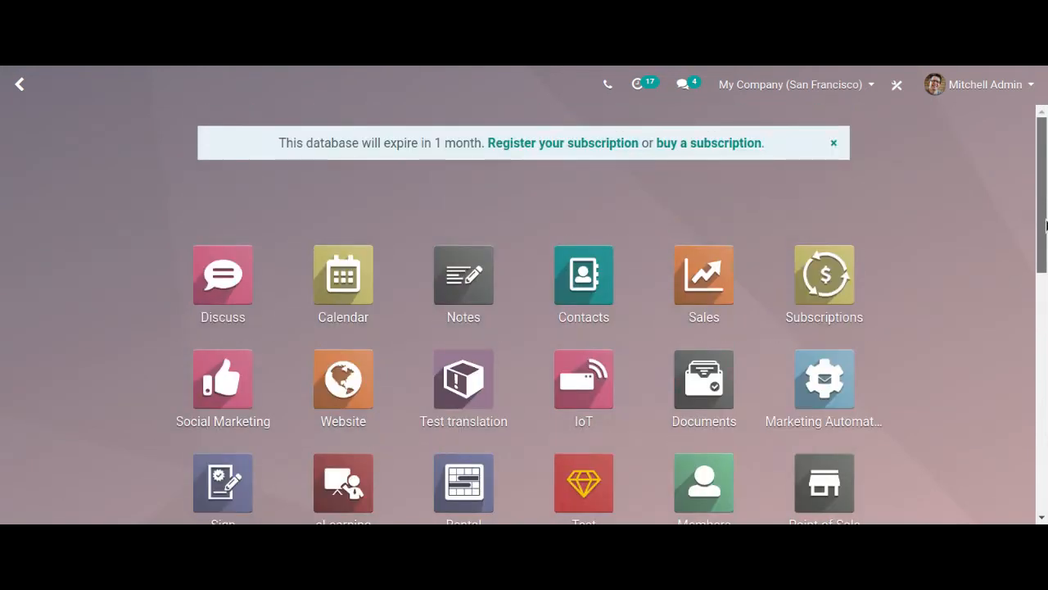
Step: Go from the home menu into Accounting's Customer Invoices list and begin a new invoice
scroll(down, 3)
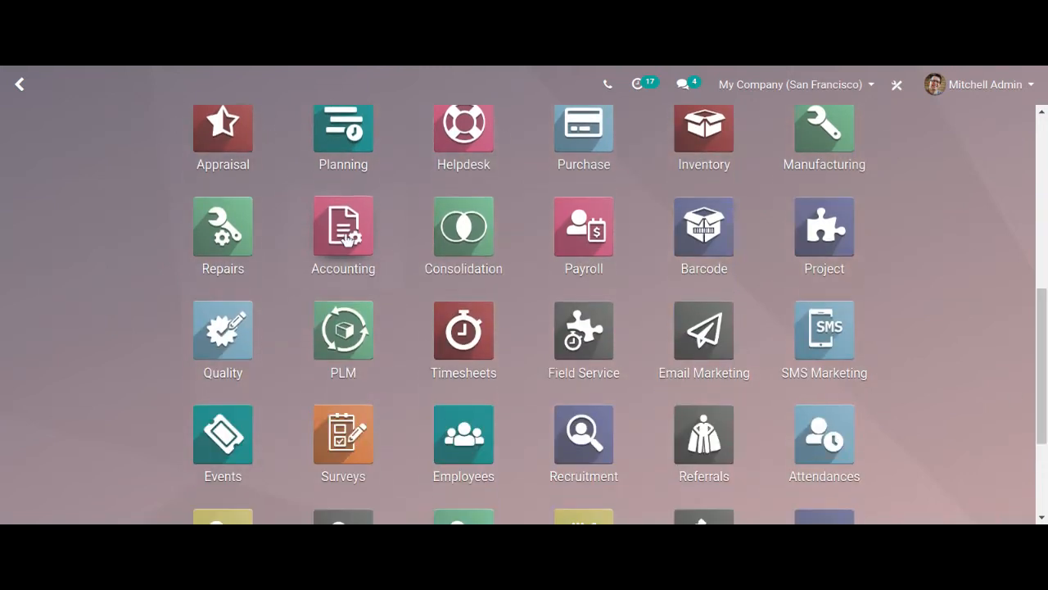
click(343, 226)
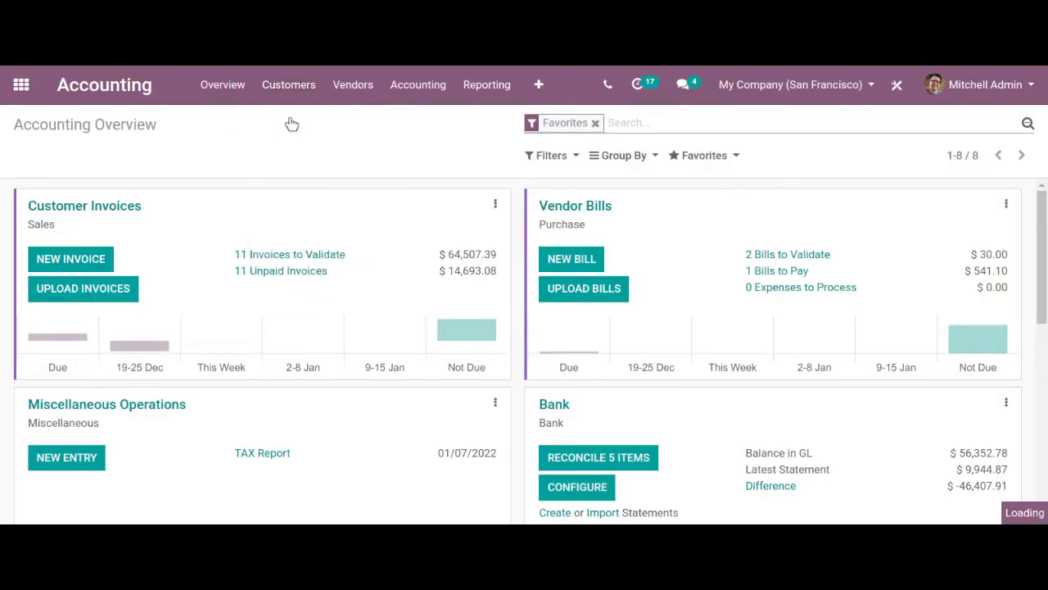
click(288, 254)
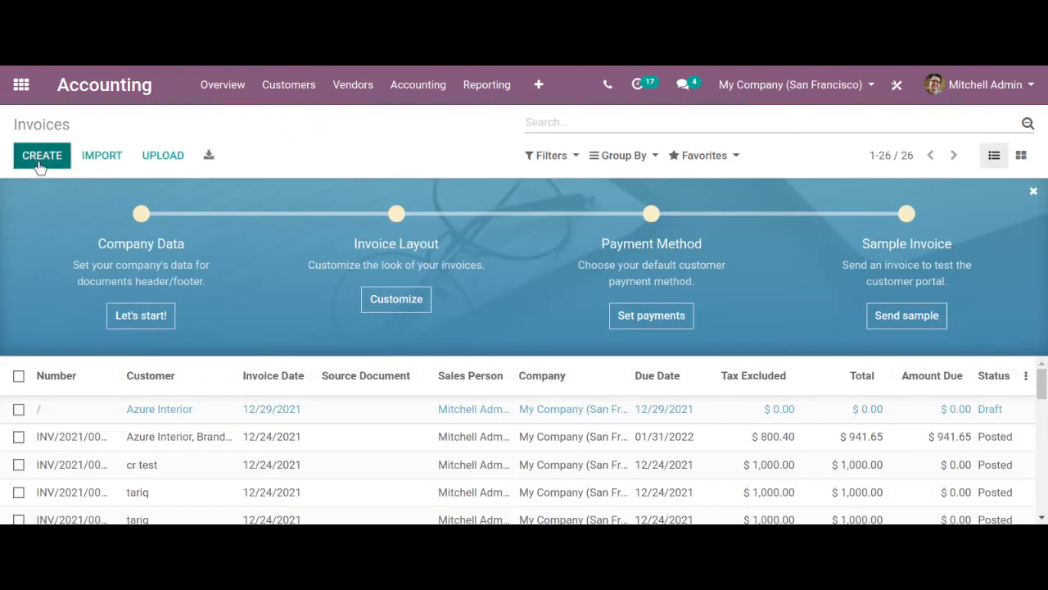
click(42, 154)
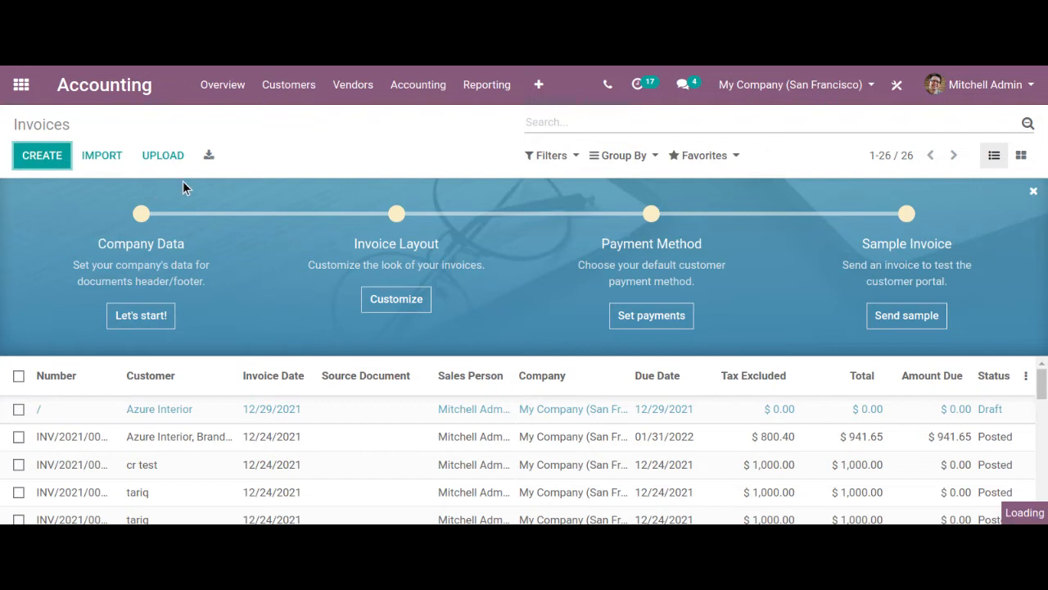
Step: Start a new invoice with customer Azure Interior, Brandon Freeman
click(43, 154)
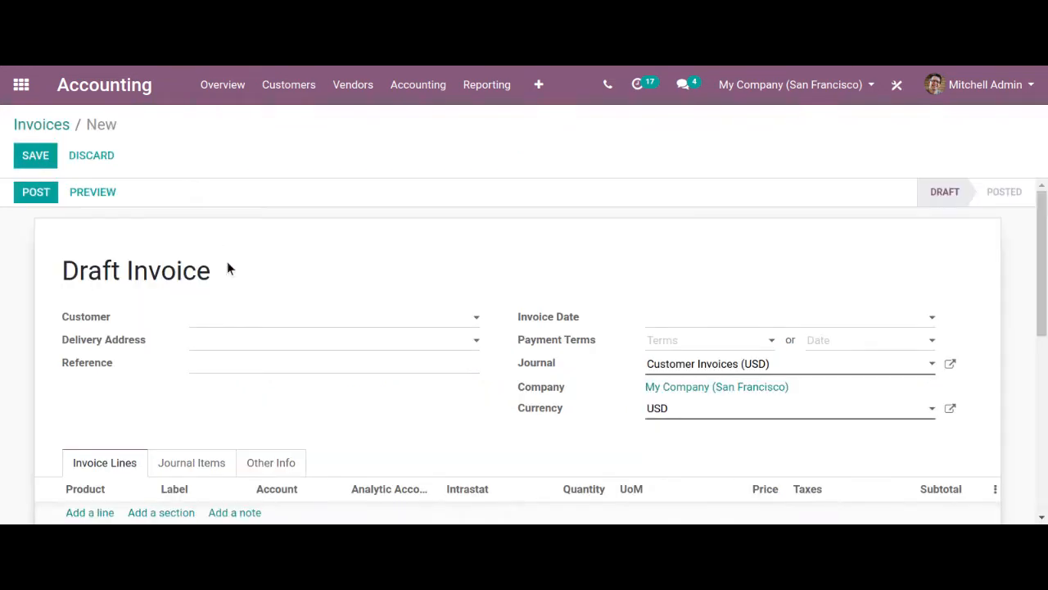
click(331, 318)
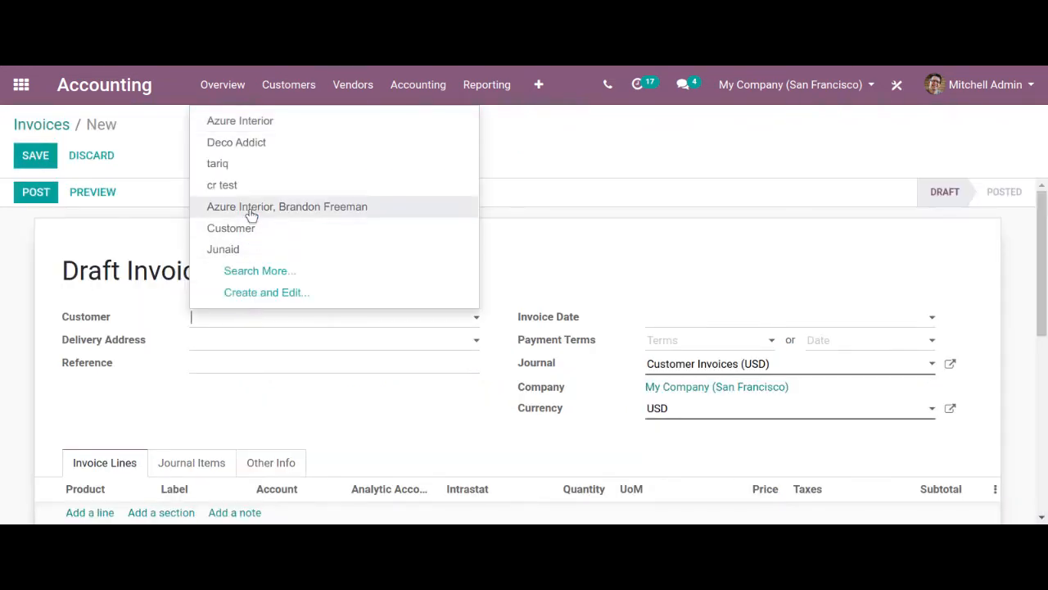
click(287, 206)
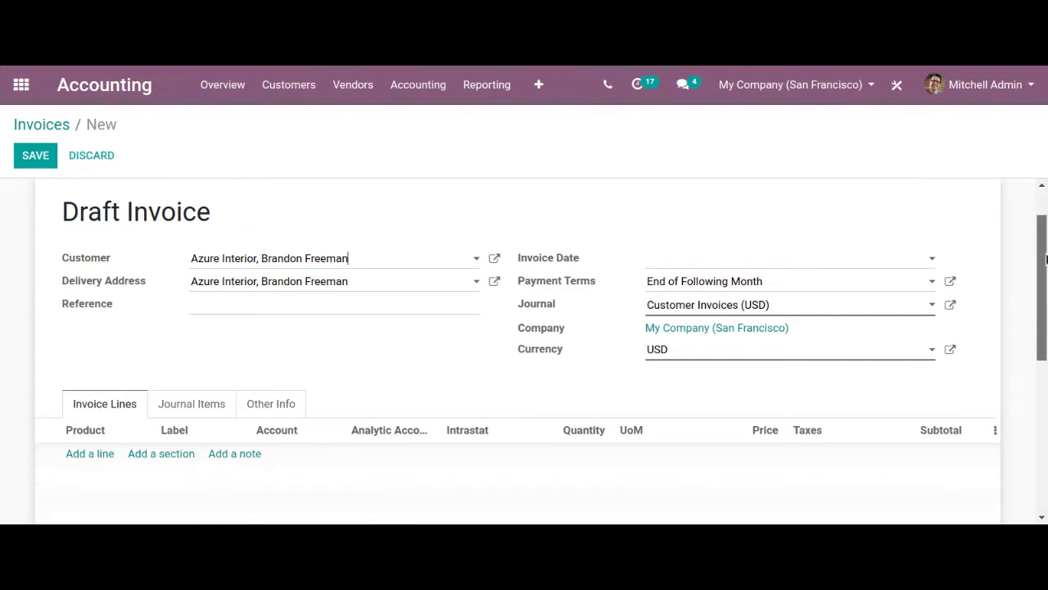
Step: Add a Customizable Desk (DESK0005) line at $750 and save the draft invoice
scroll(down, 3)
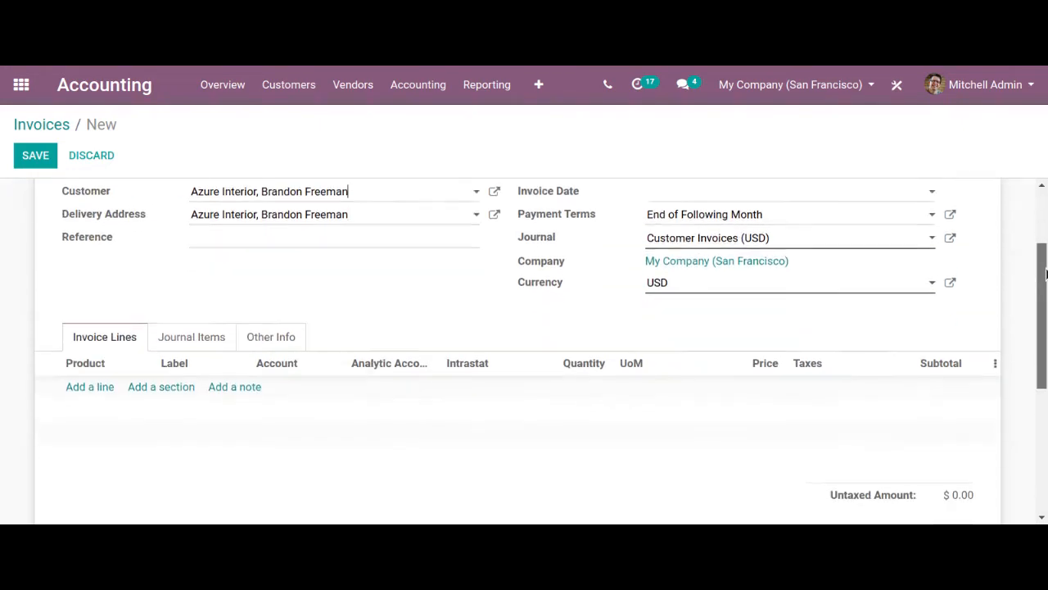
scroll(down, 3)
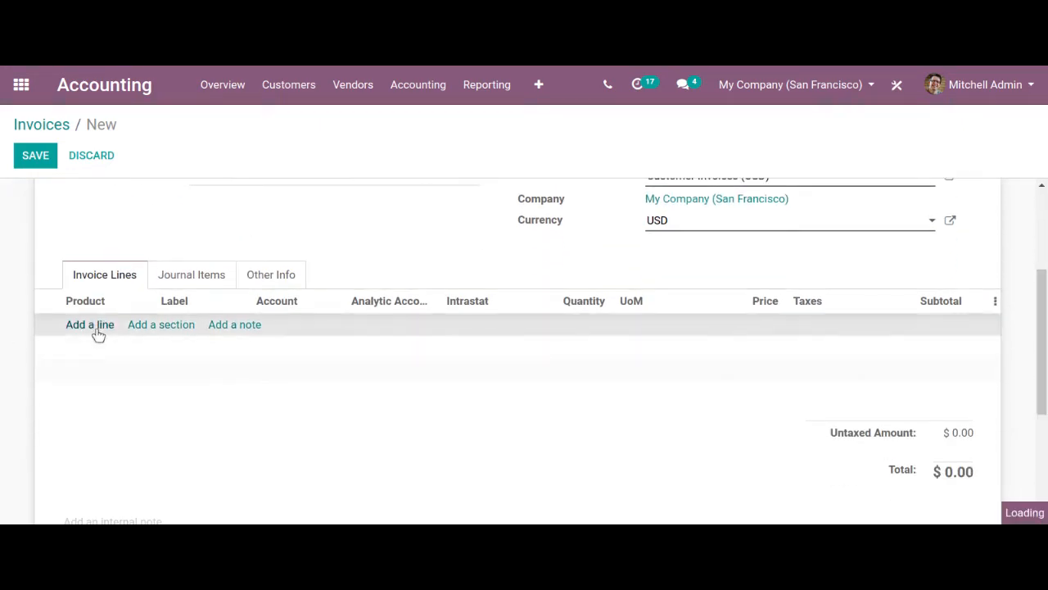
click(88, 324)
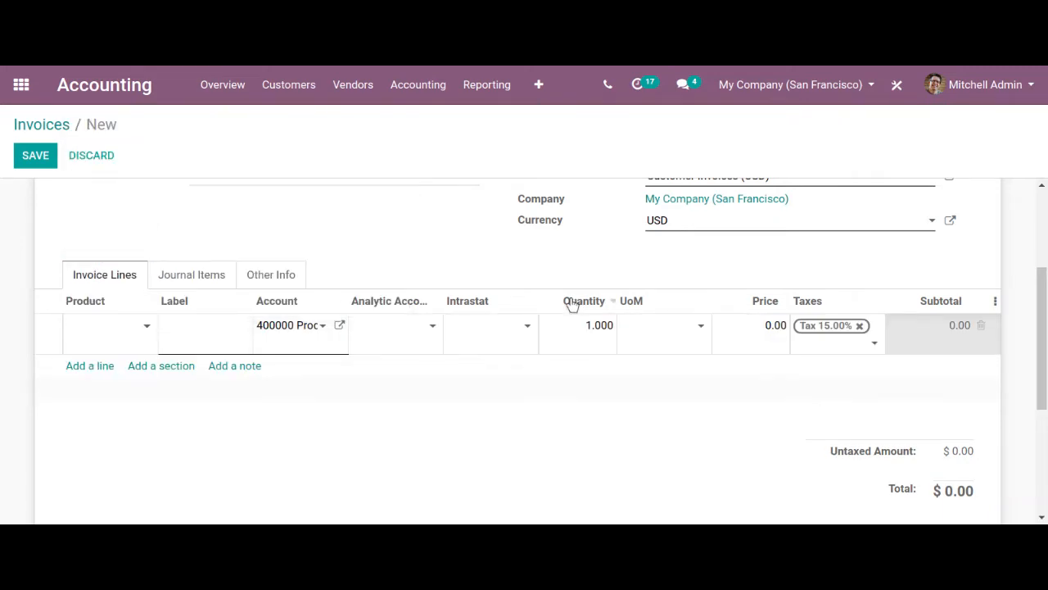
click(36, 154)
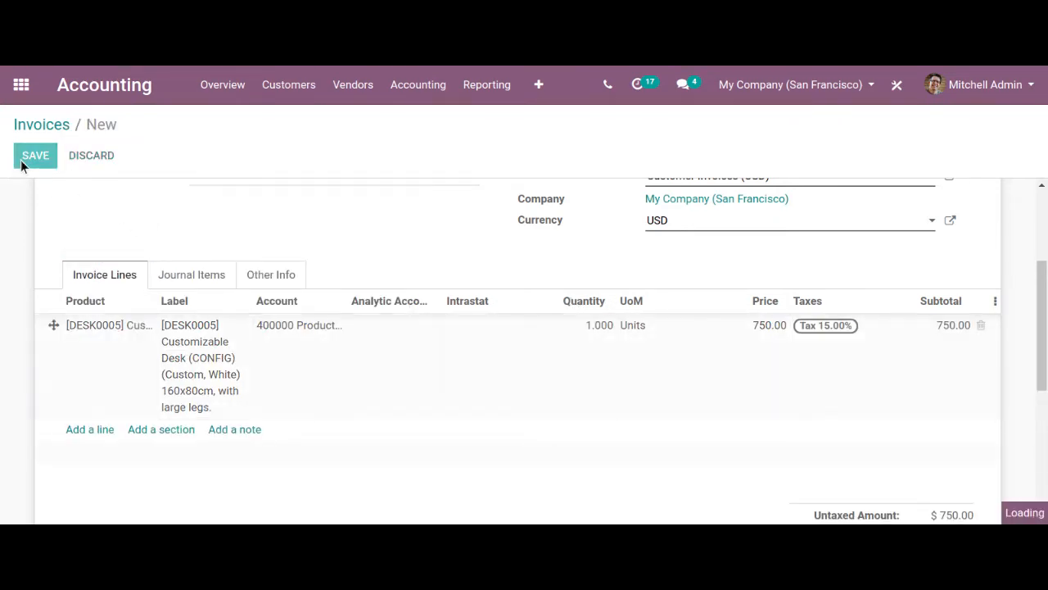
click(36, 156)
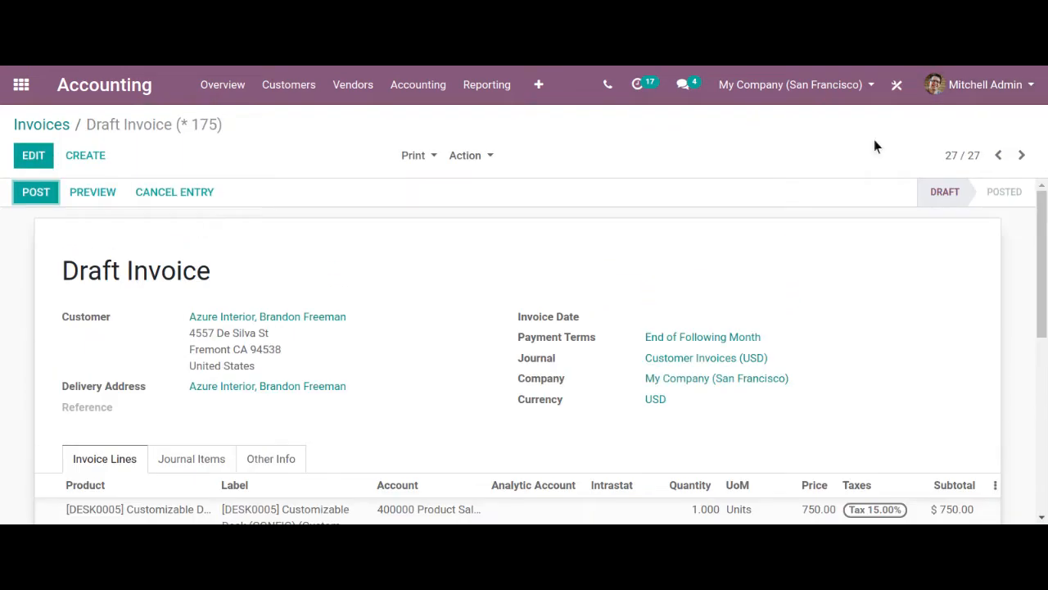
mouse_move(13, 222)
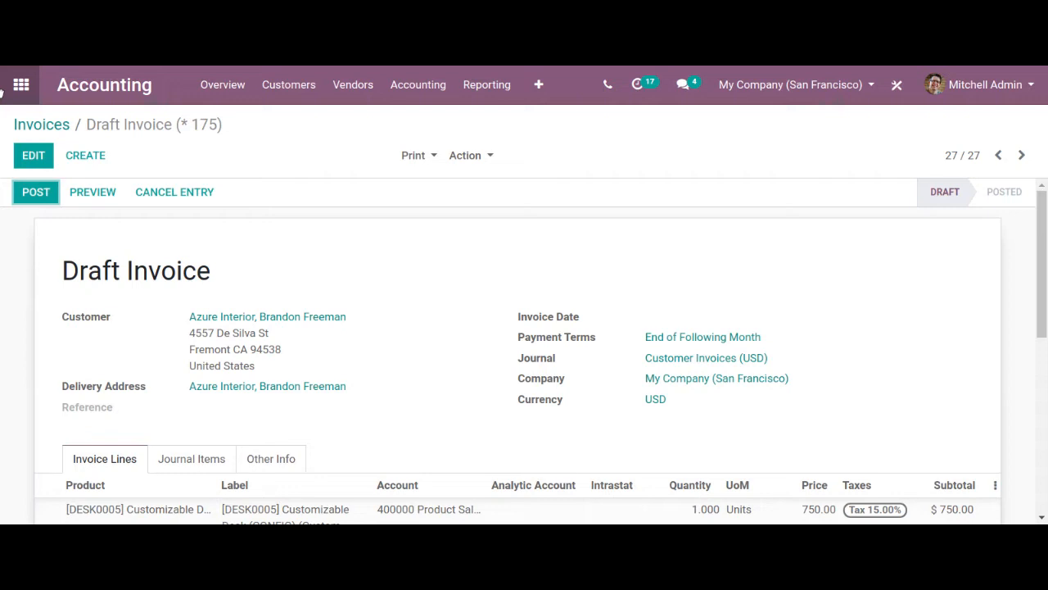
mouse_move(717, 215)
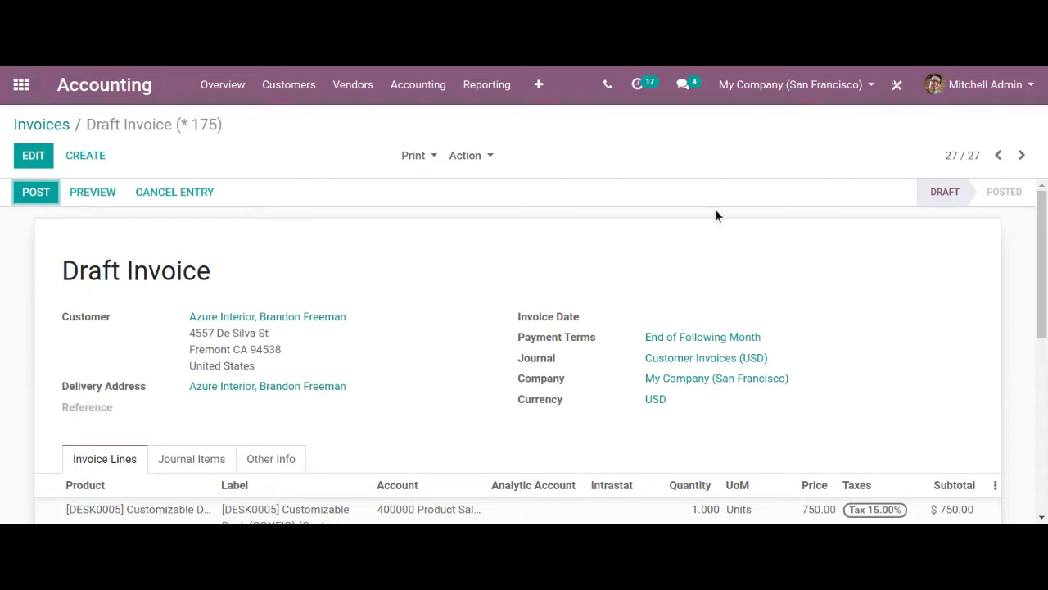
mouse_move(767, 259)
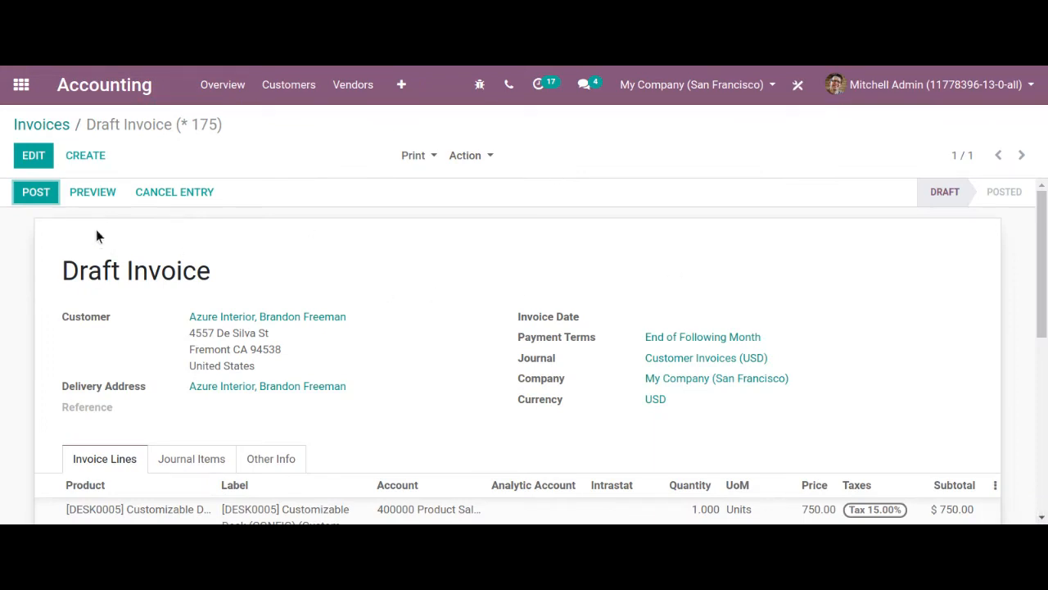
mouse_move(36, 192)
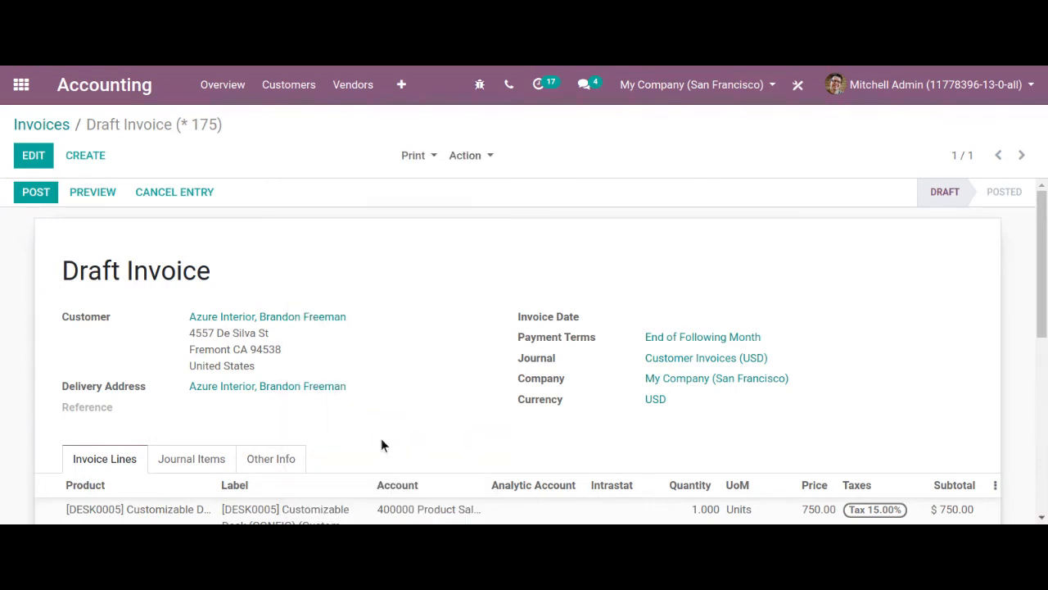
Step: Show the invoice form view definition's Inherited Views, such as account.move.form.inherit and debit
click(478, 85)
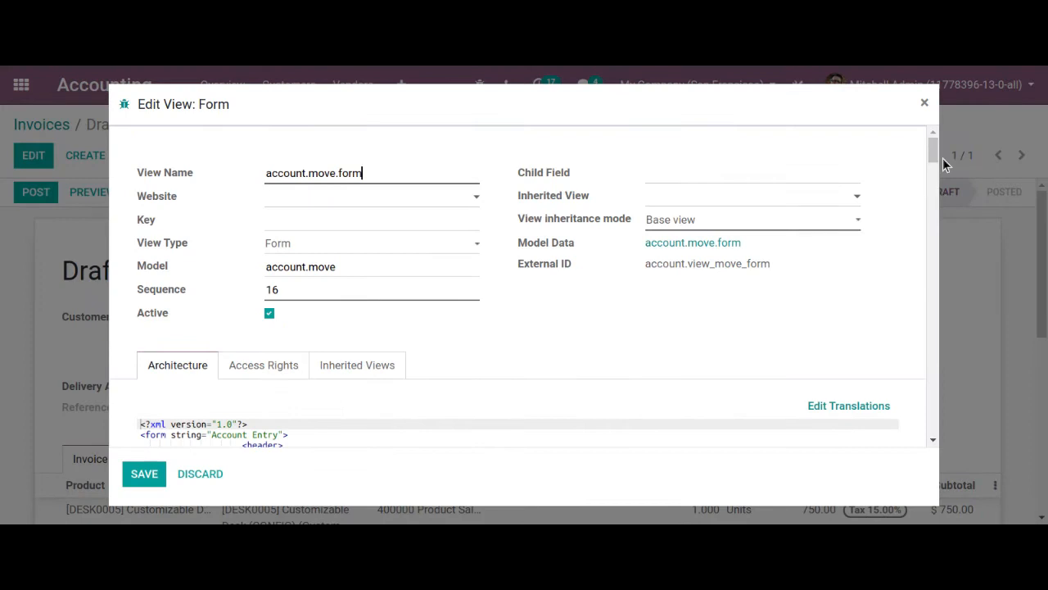
scroll(down, 3)
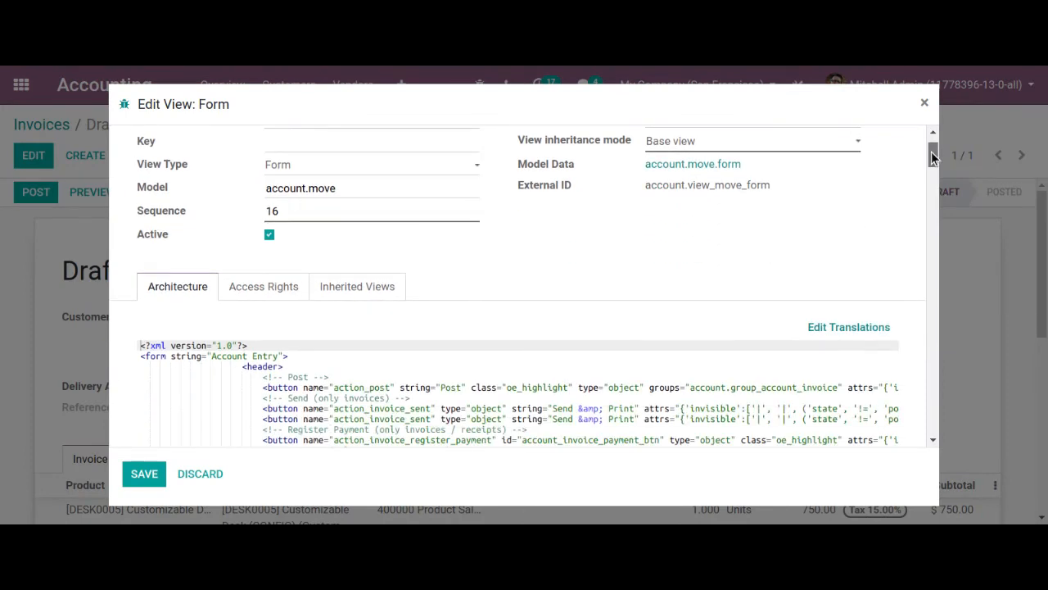
click(357, 285)
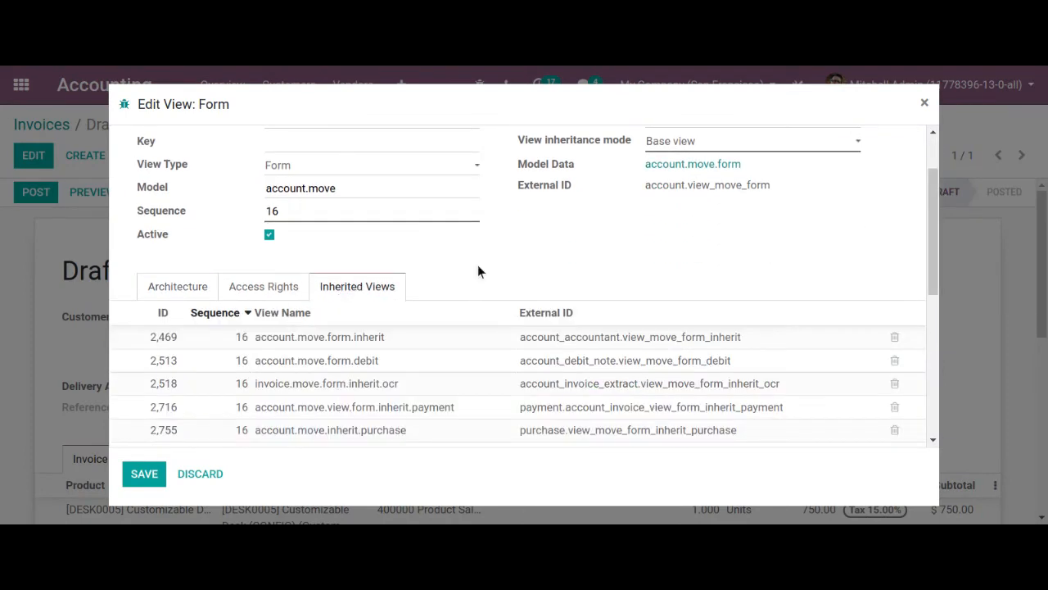
scroll(down, 3)
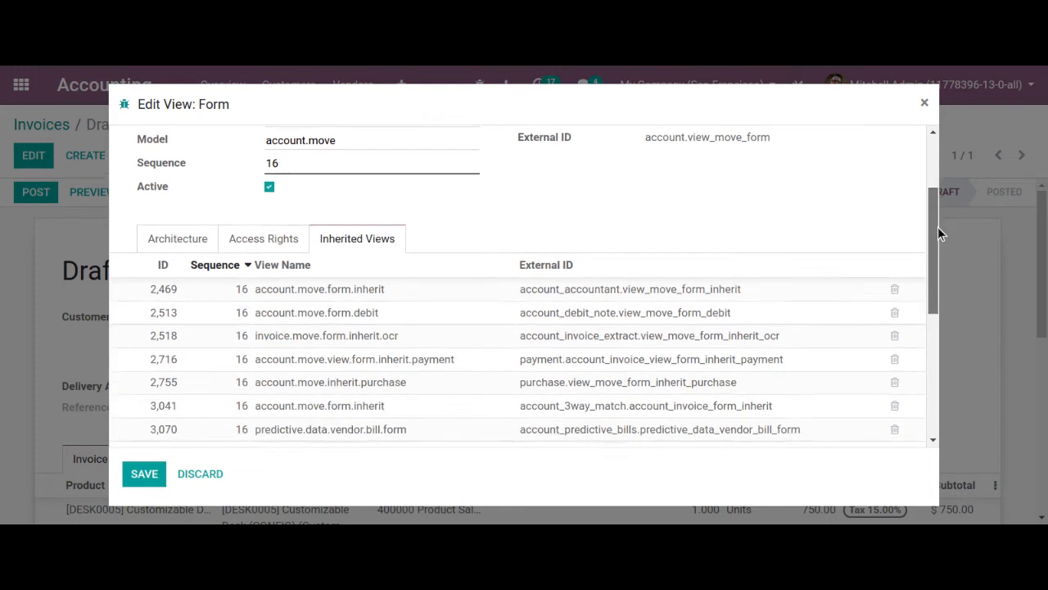
scroll(down, 3)
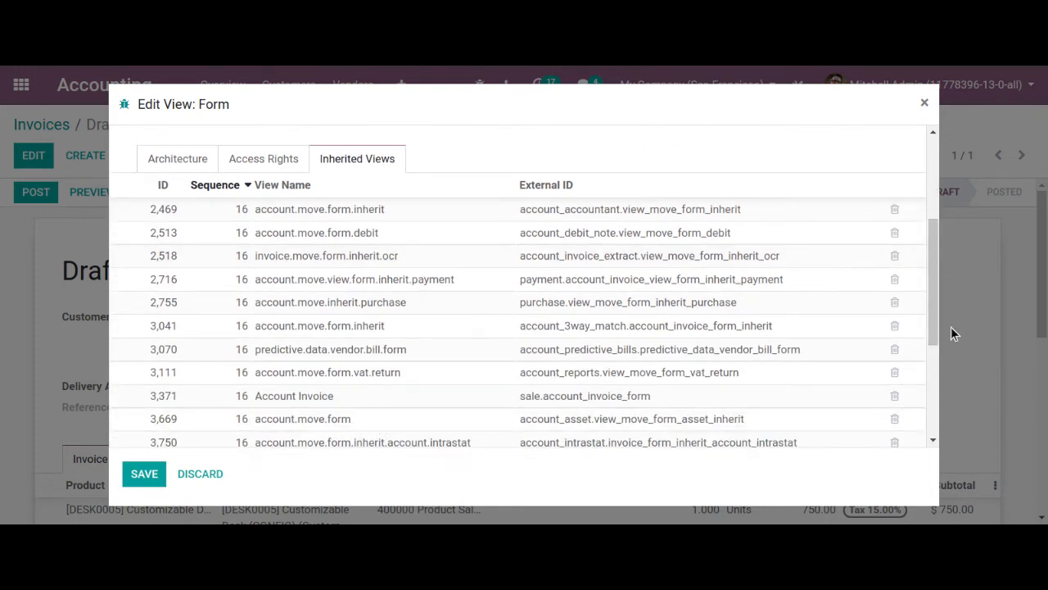
scroll(up, 3)
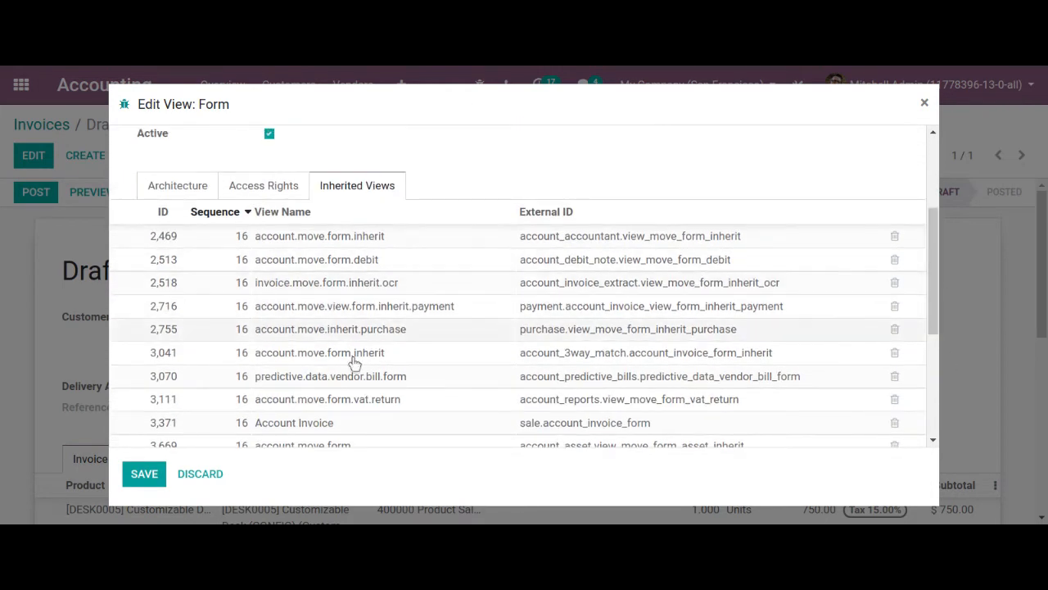
Step: Inspect the account.move.form XML architecture, return to the invoice and reopen developer options
click(177, 185)
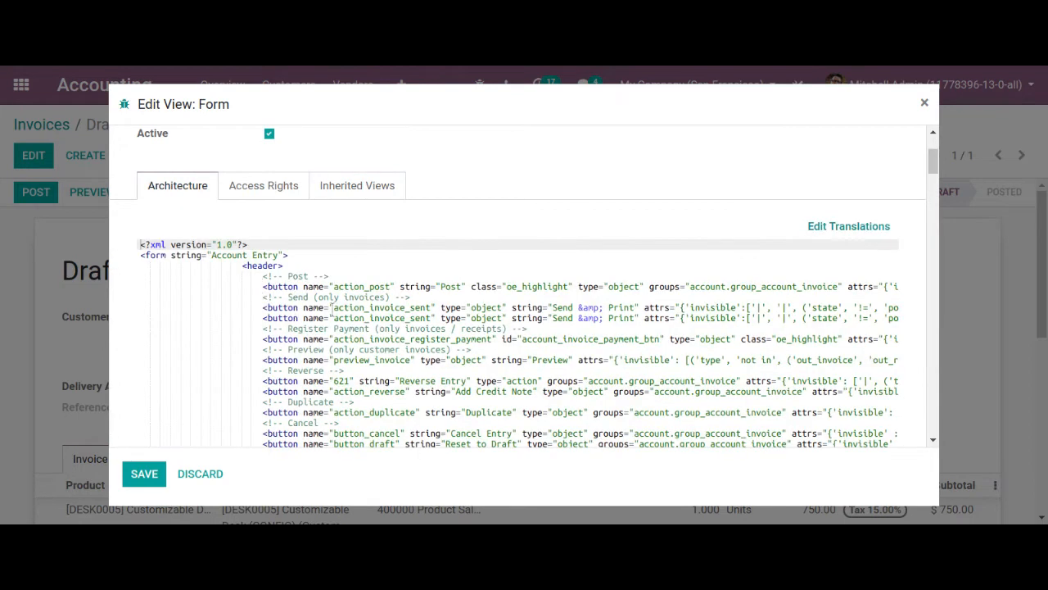
mouse_move(927, 180)
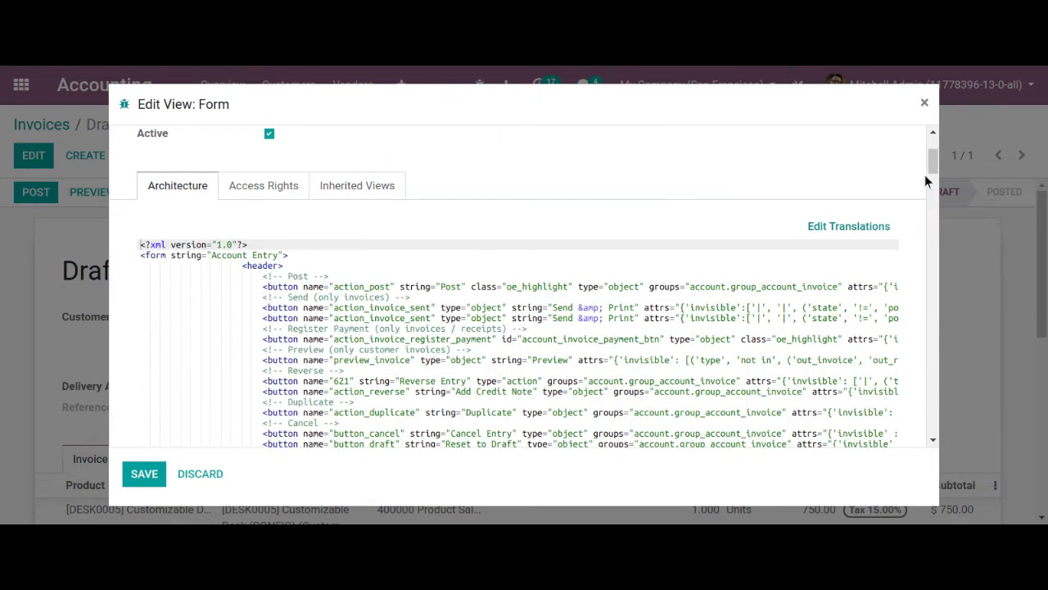
scroll(down, 3)
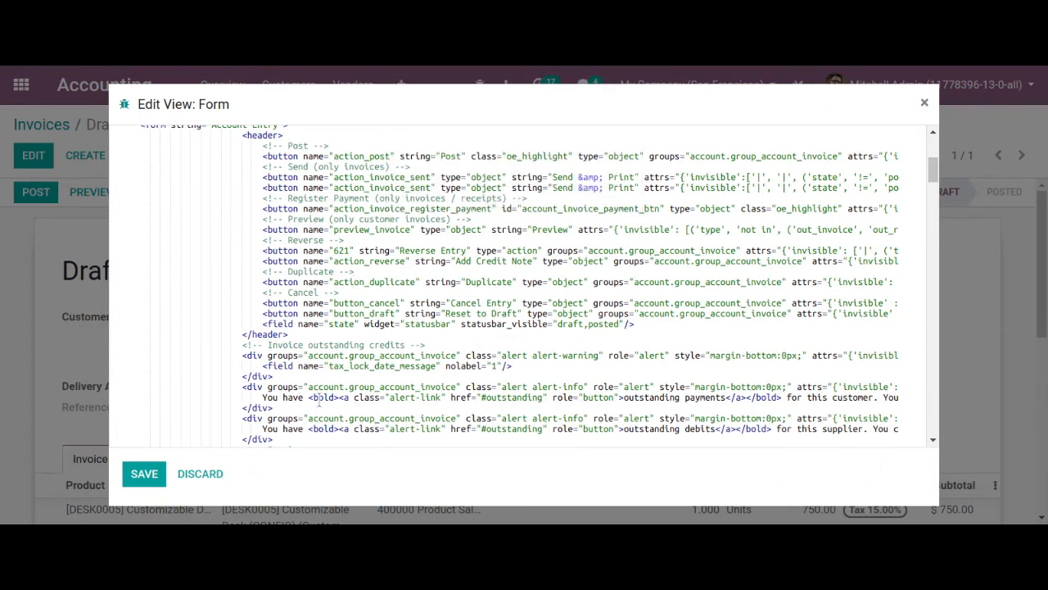
mouse_move(540, 177)
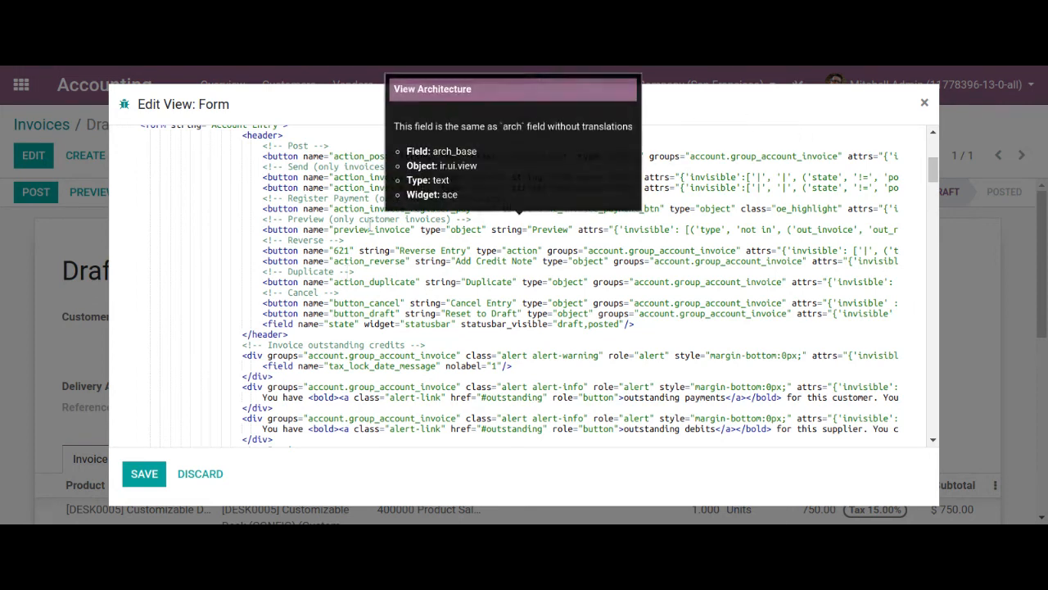
click(923, 102)
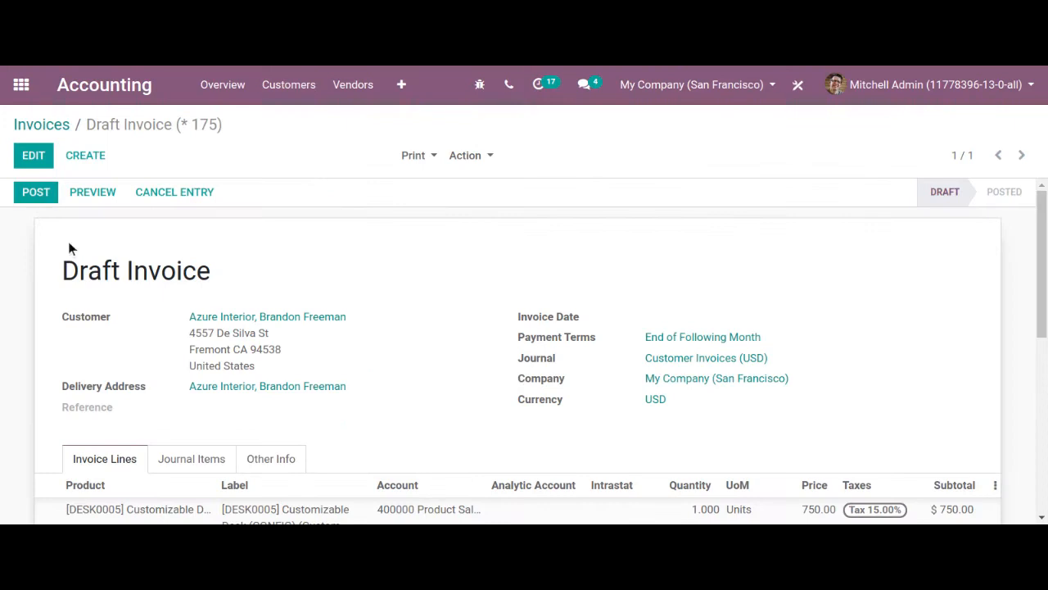
mouse_move(36, 192)
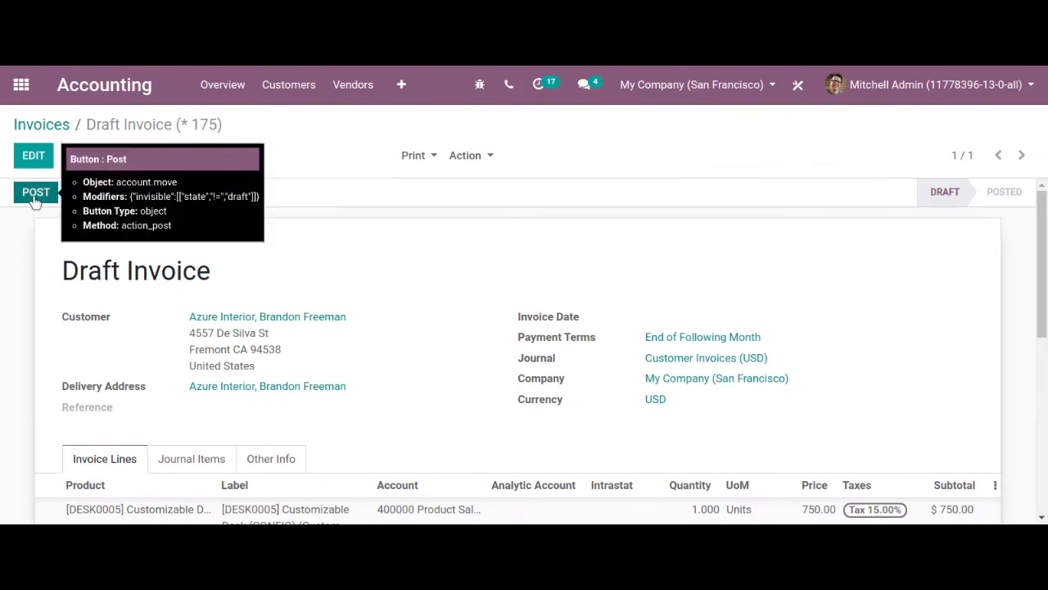
click(478, 85)
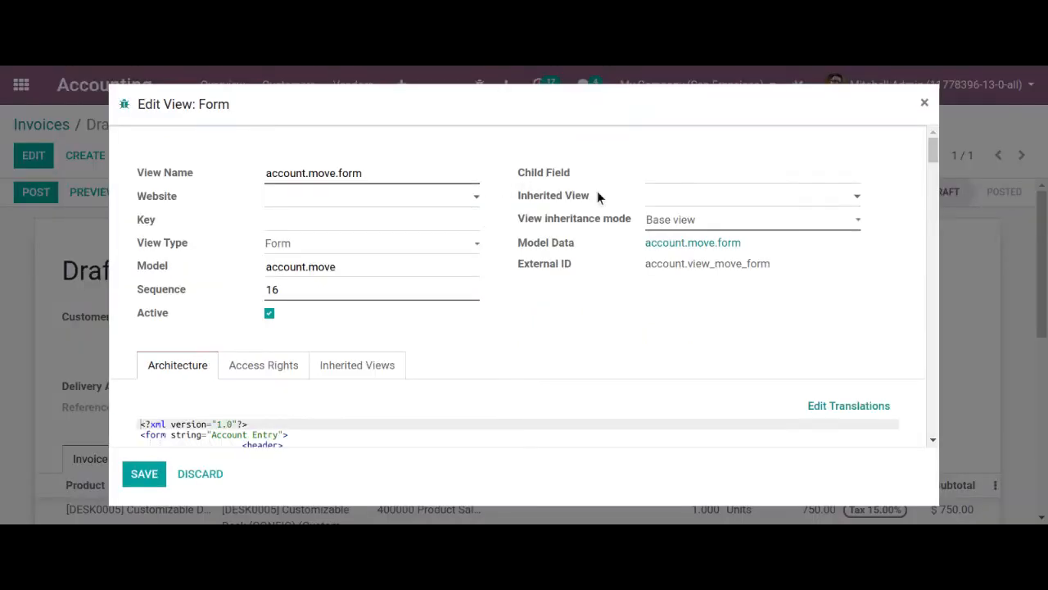
Step: Add confirm="Are you sure to post this invoice?" to the action_post button and save the view
scroll(down, 3)
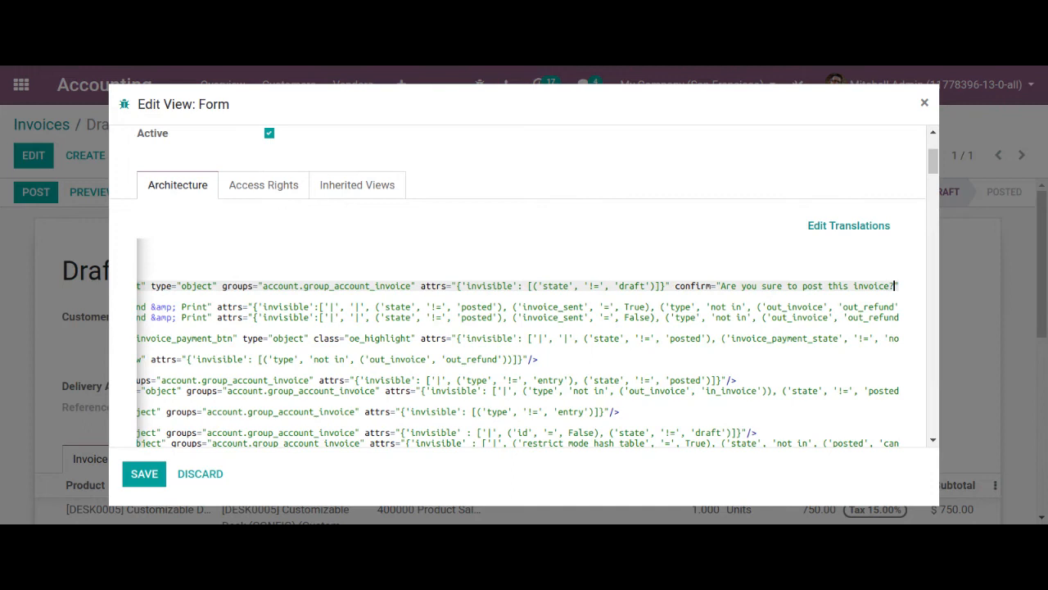
click(144, 473)
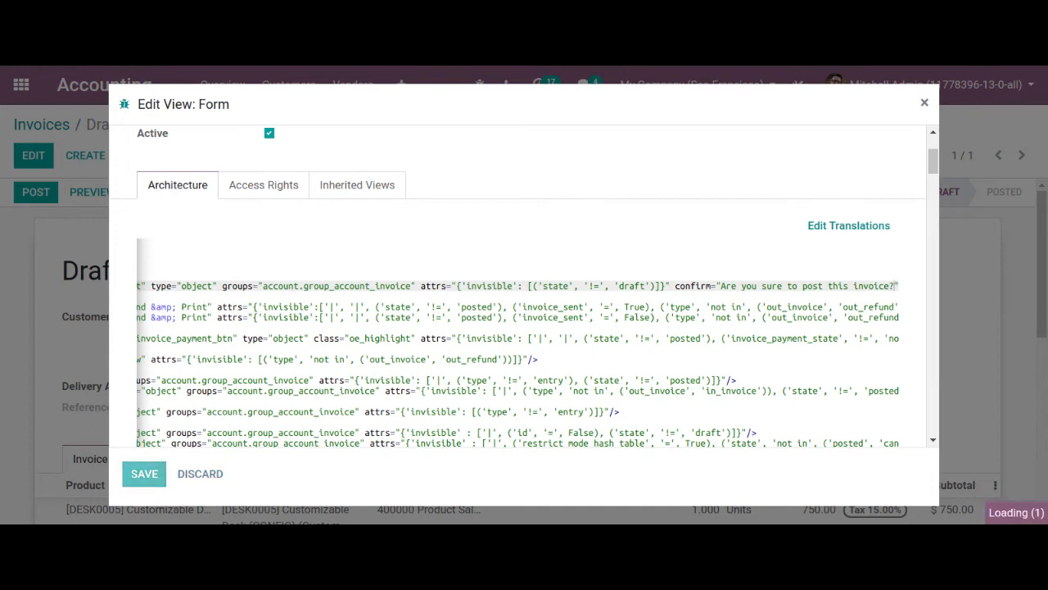
click(145, 473)
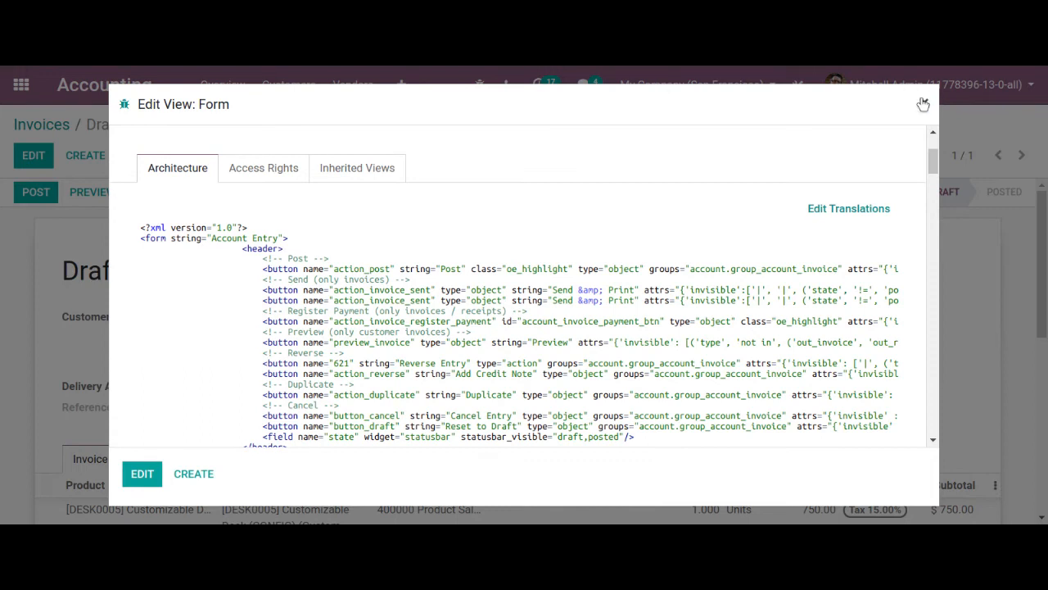
click(924, 105)
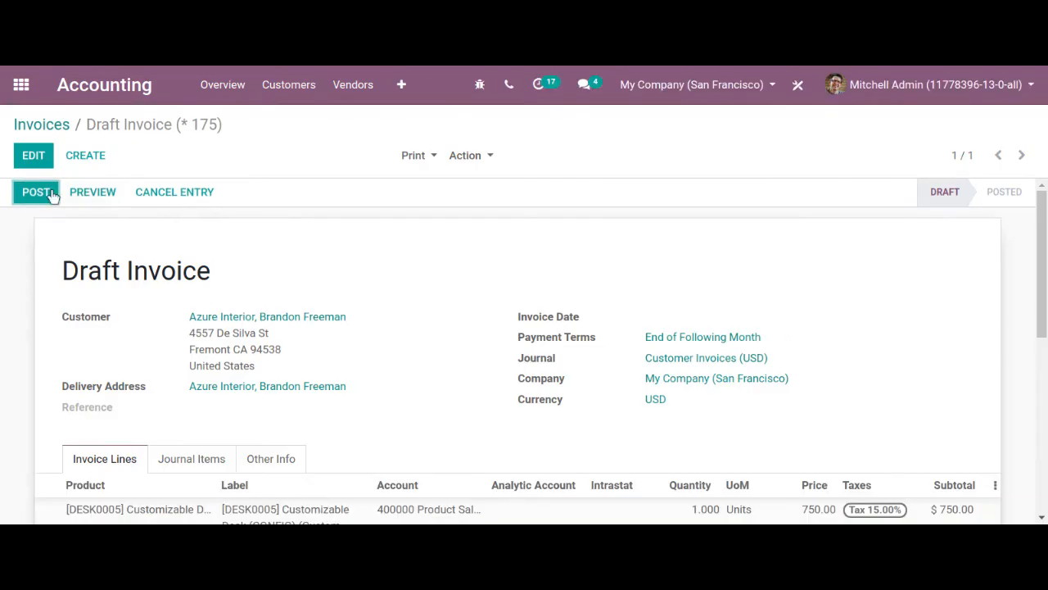
Step: Post the invoice, cancelling the new prompt once then confirming, producing INV/2021/0019
click(37, 191)
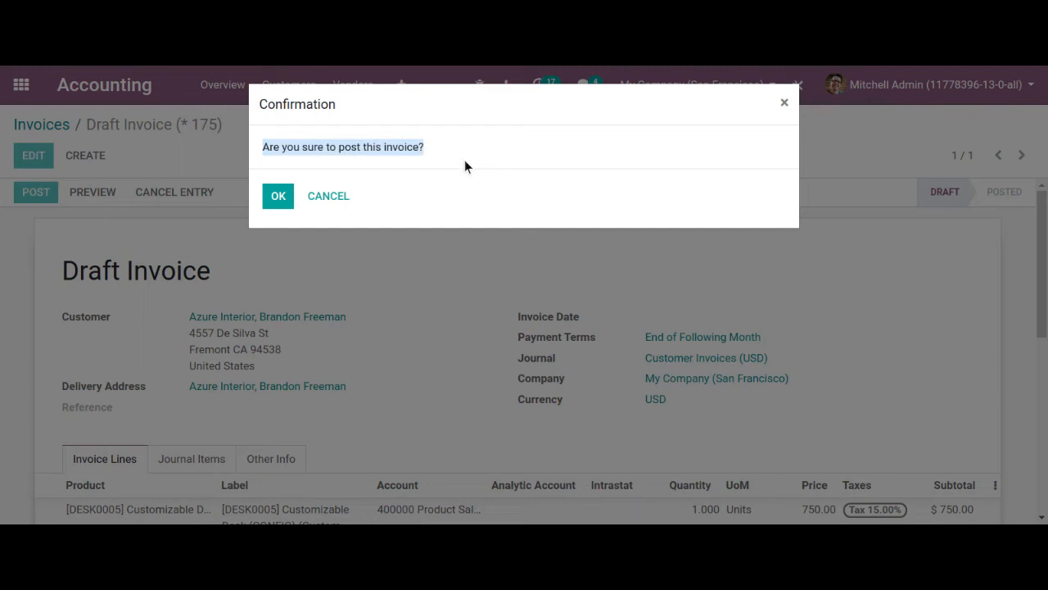
click(328, 196)
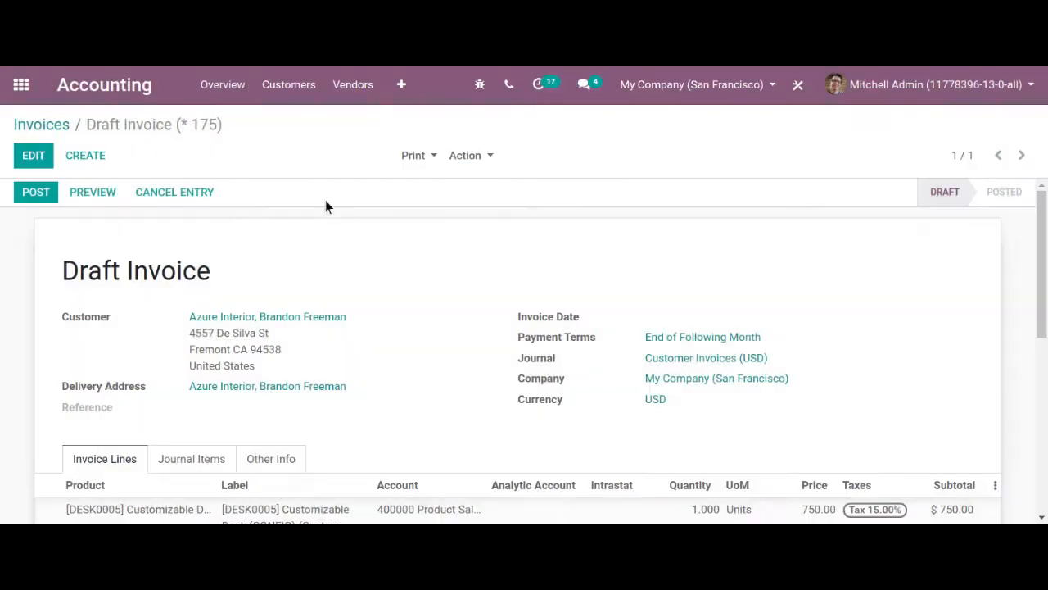
click(36, 192)
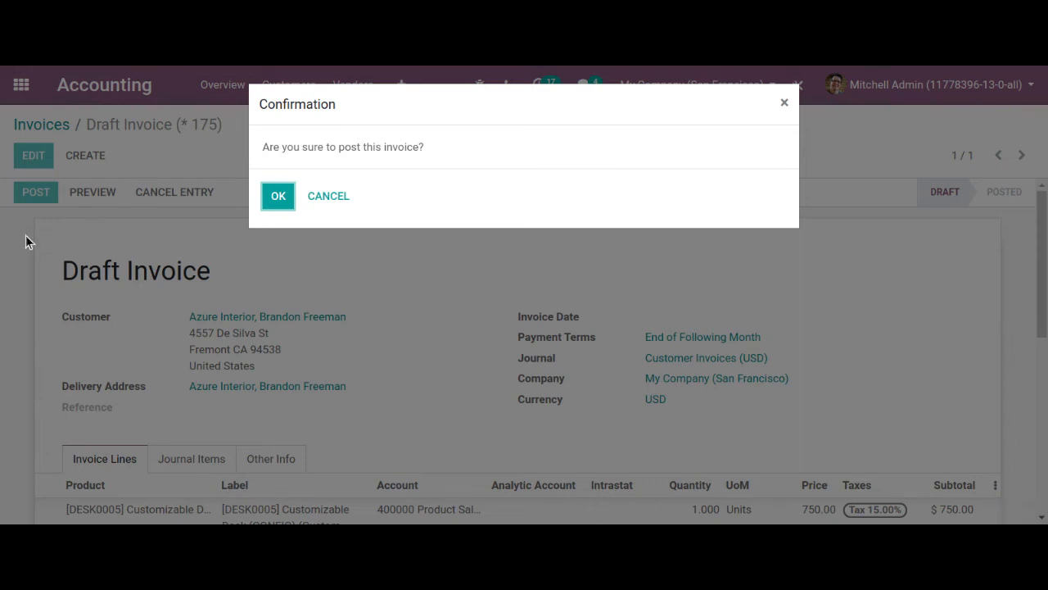
click(278, 196)
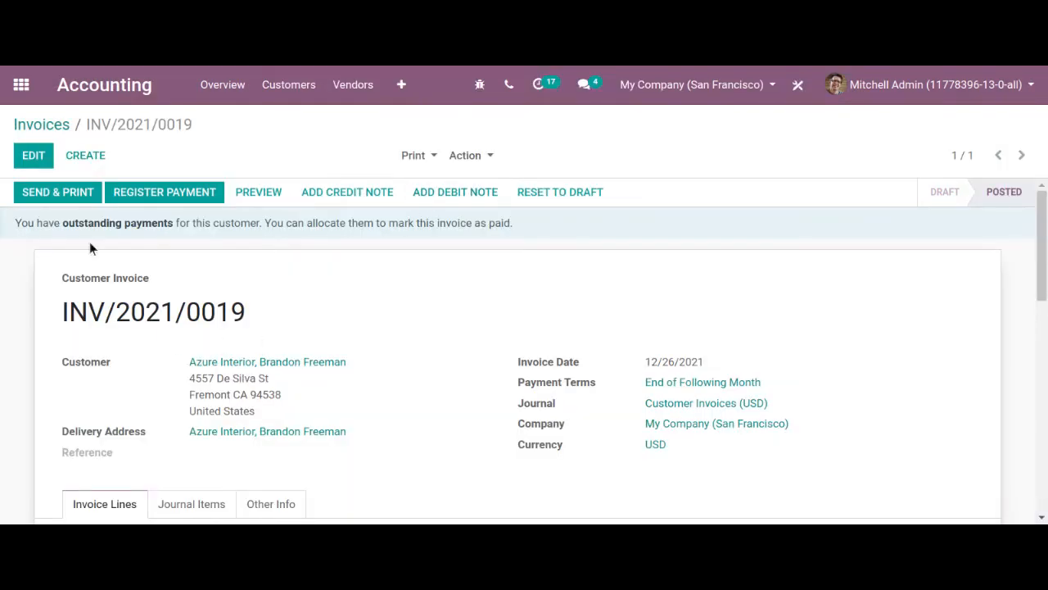
mouse_move(415, 259)
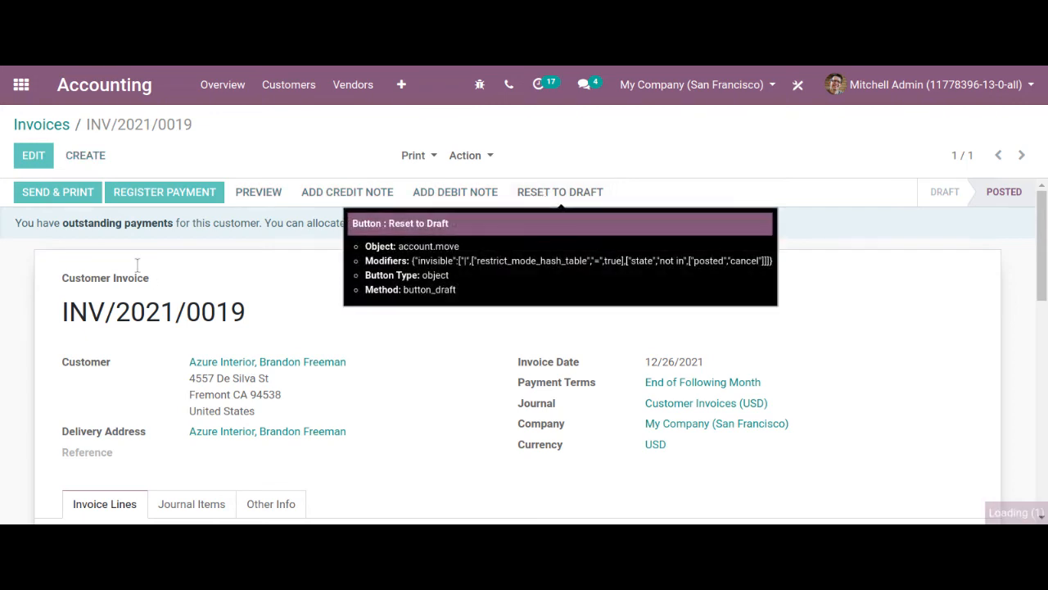
Step: Reset INV/2021/0019 to draft and reopen the form's developer options
click(560, 191)
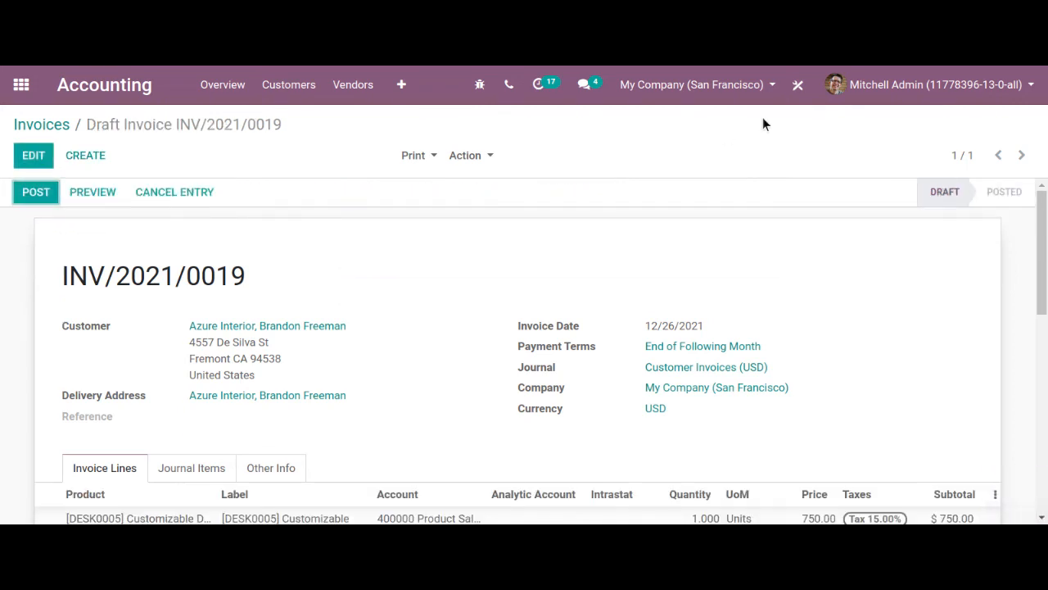
click(478, 85)
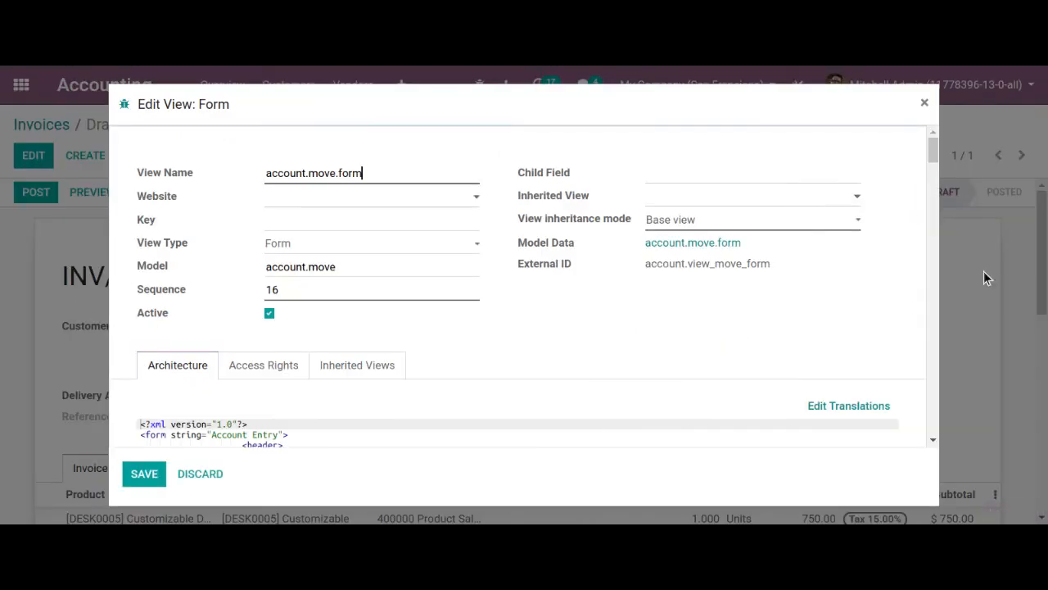
Step: Delete the confirm attribute from the action_post button and save the view
scroll(down, 3)
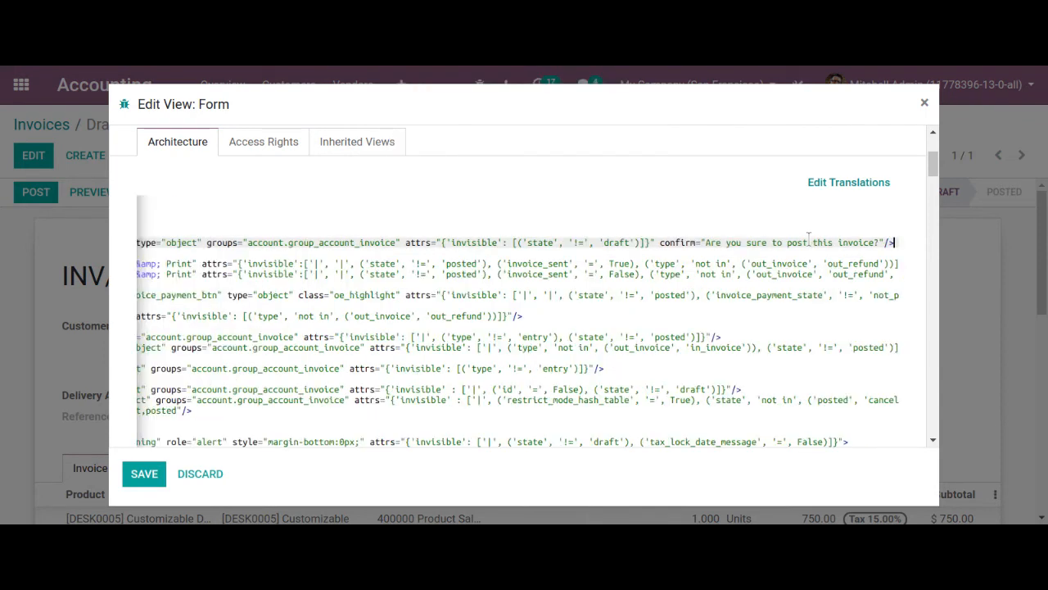
double_click(843, 243)
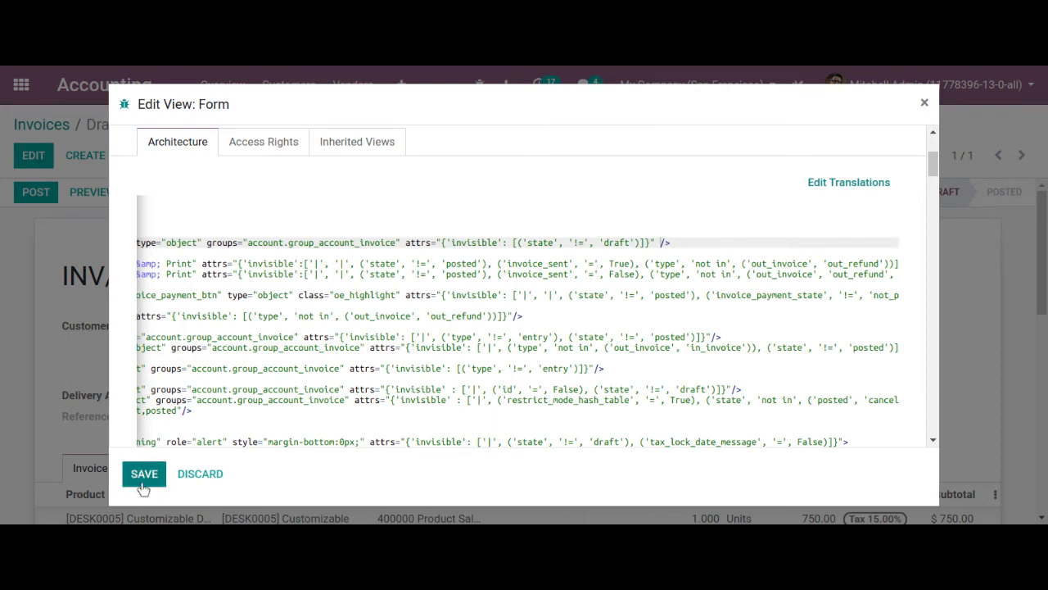
click(144, 473)
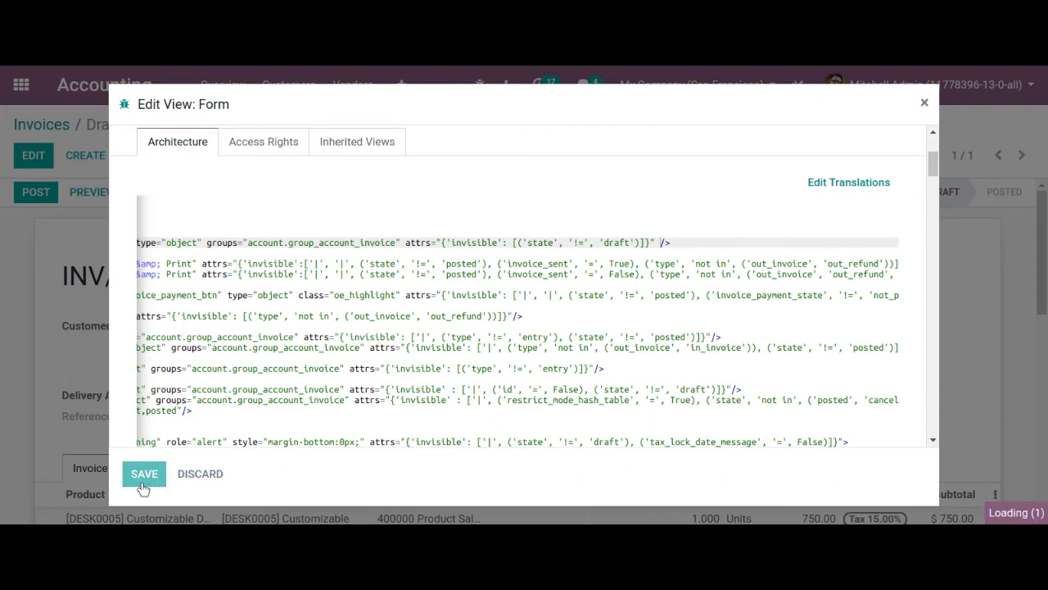
click(144, 473)
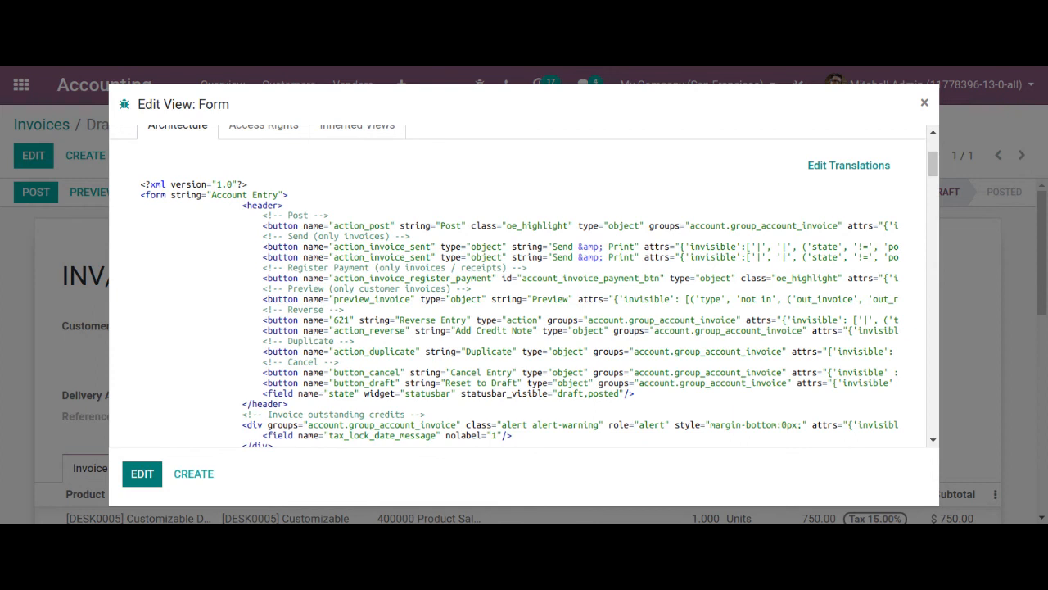
click(924, 101)
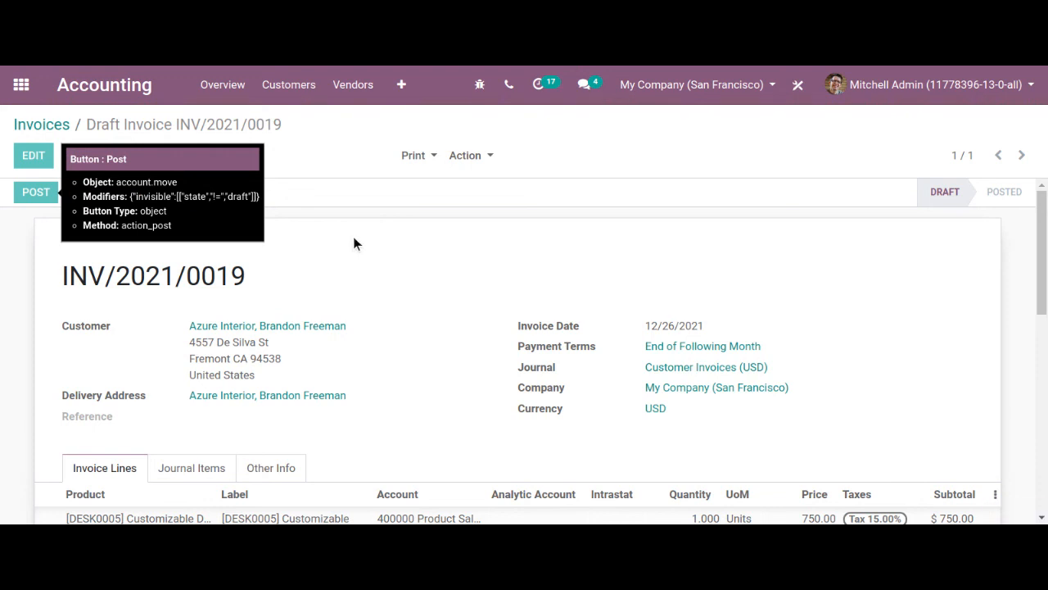
Step: Post INV/2021/0019 again, straight through with no confirmation prompt
click(36, 192)
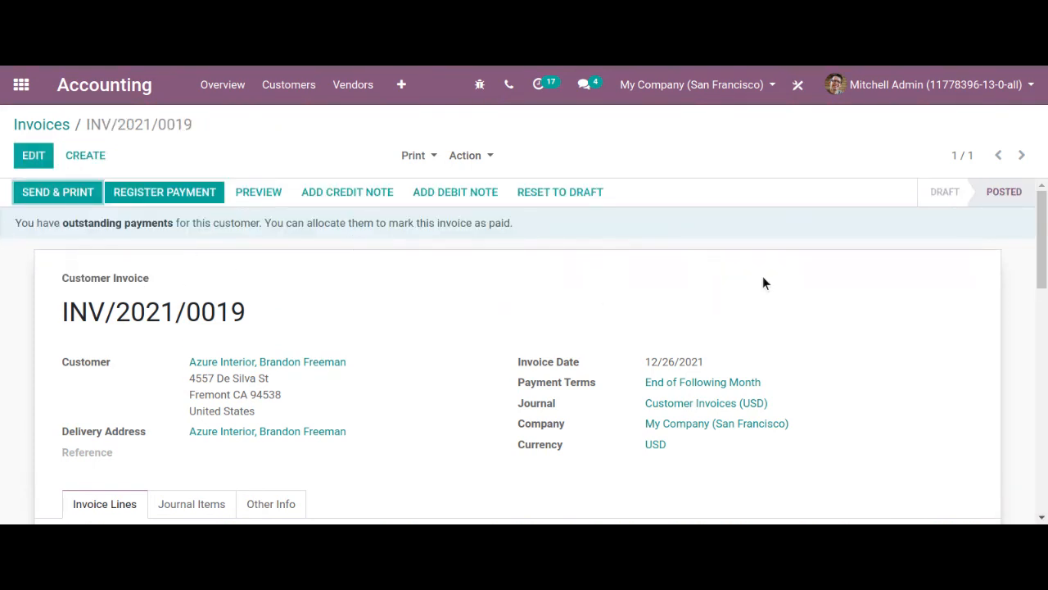
mouse_move(432, 272)
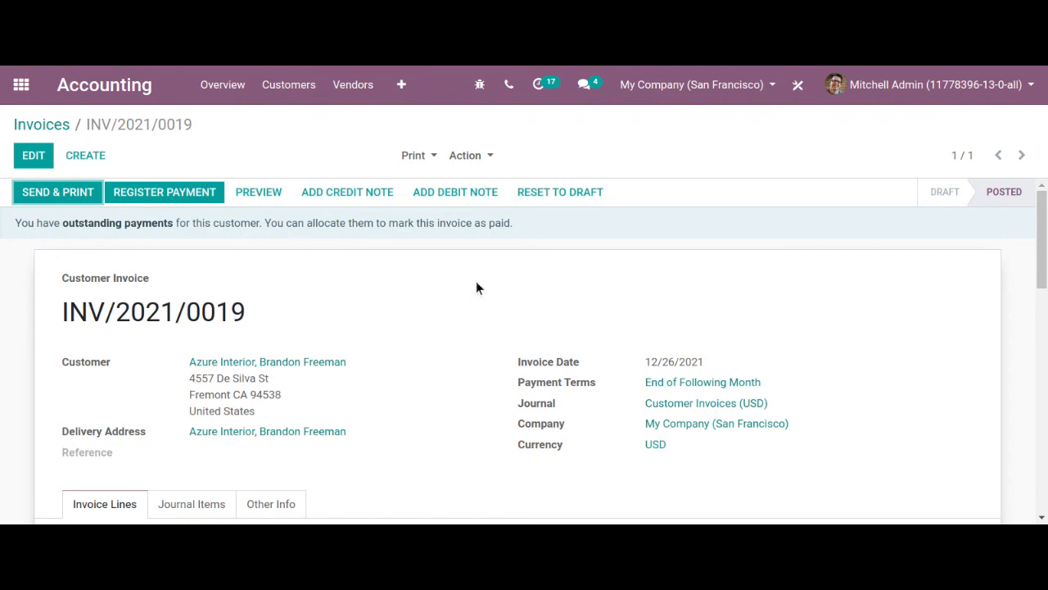
mouse_move(707, 249)
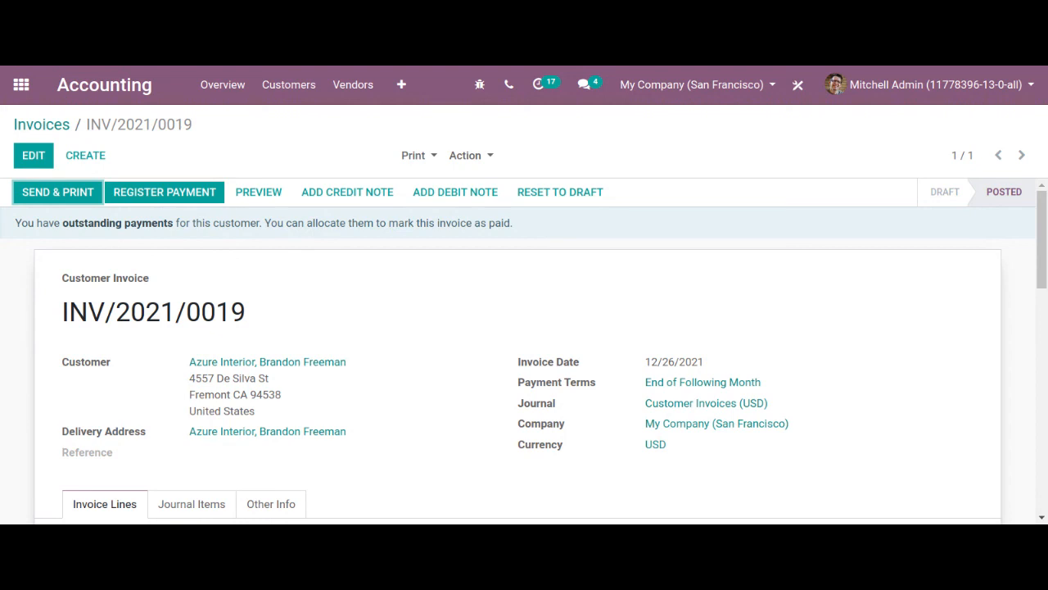
mouse_move(778, 147)
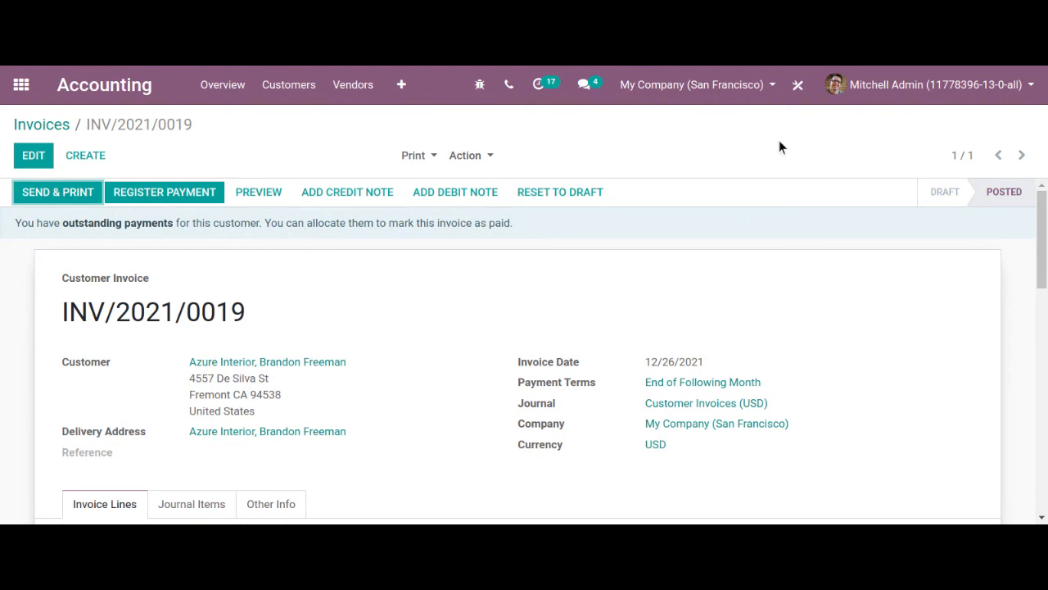
mouse_move(782, 131)
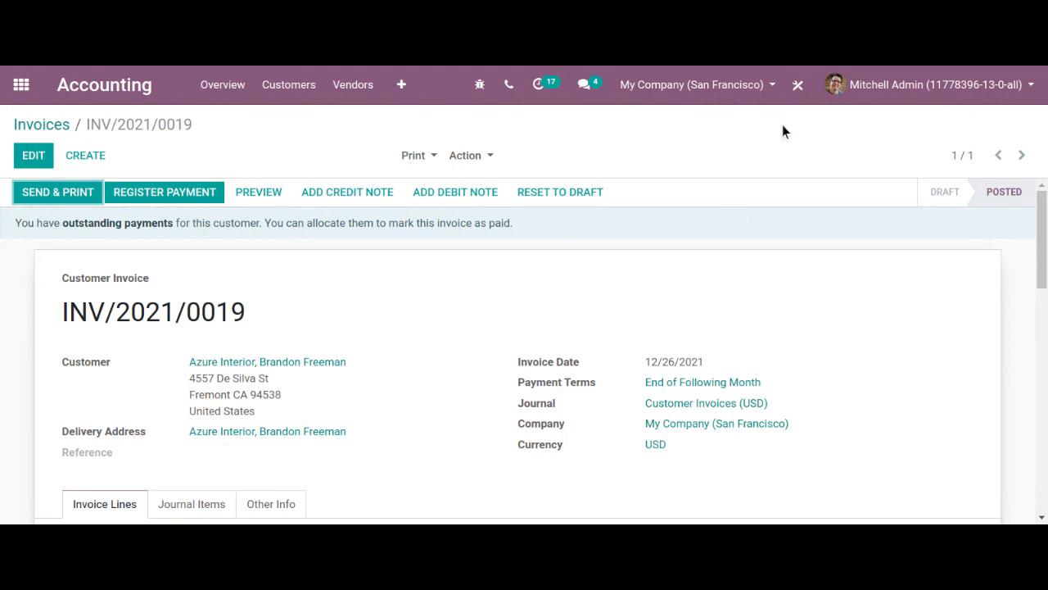